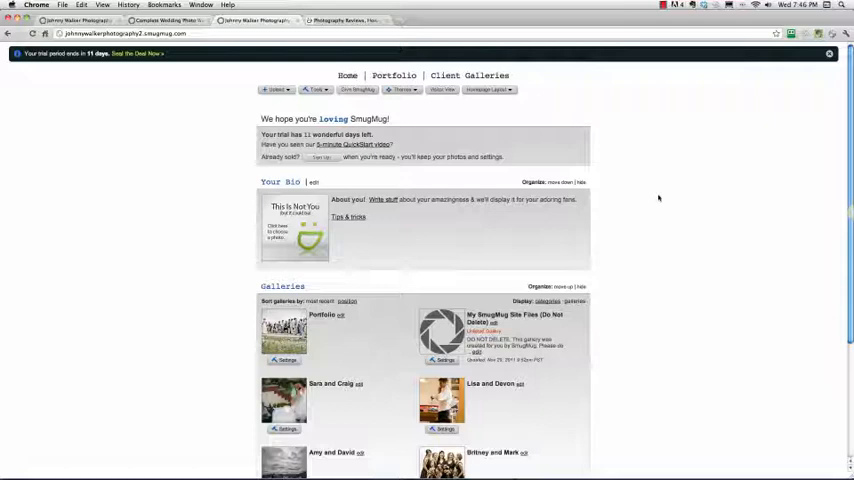
pyautogui.moveTo(656, 210)
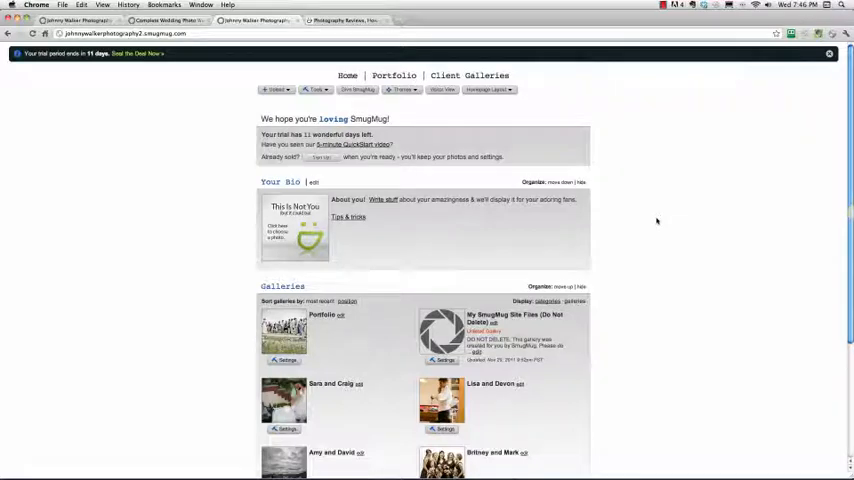
pyautogui.moveTo(644, 236)
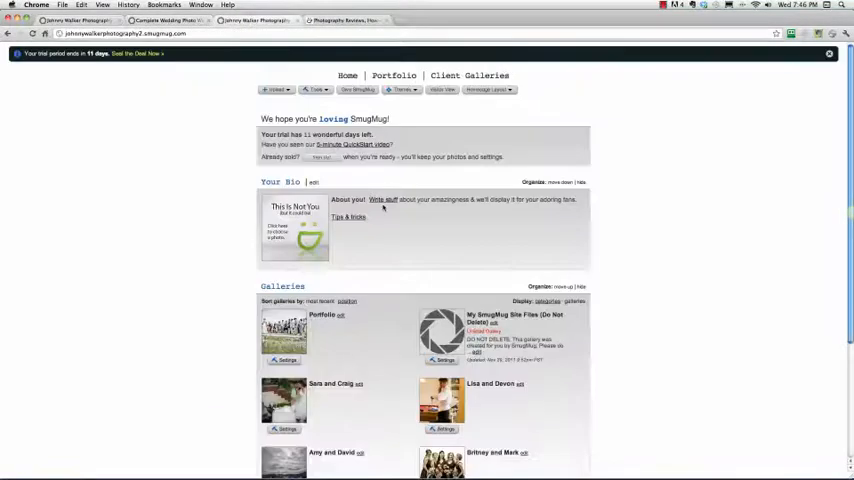
pyautogui.moveTo(406, 132)
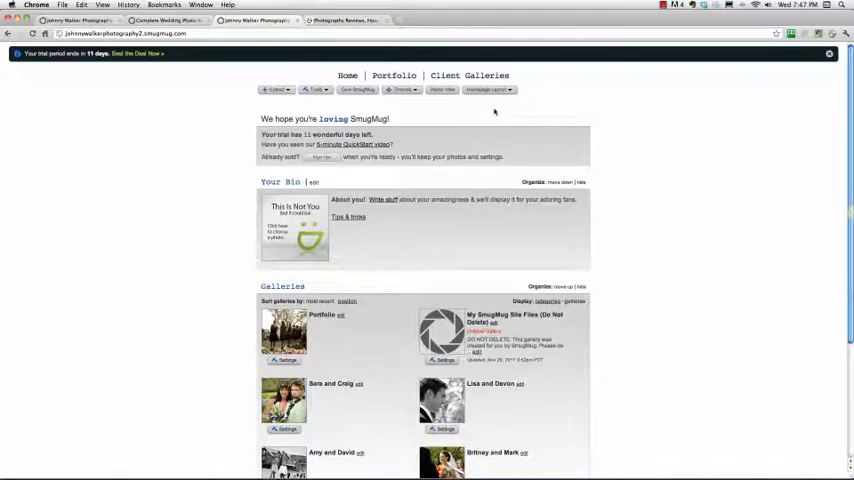
pyautogui.moveTo(416, 246)
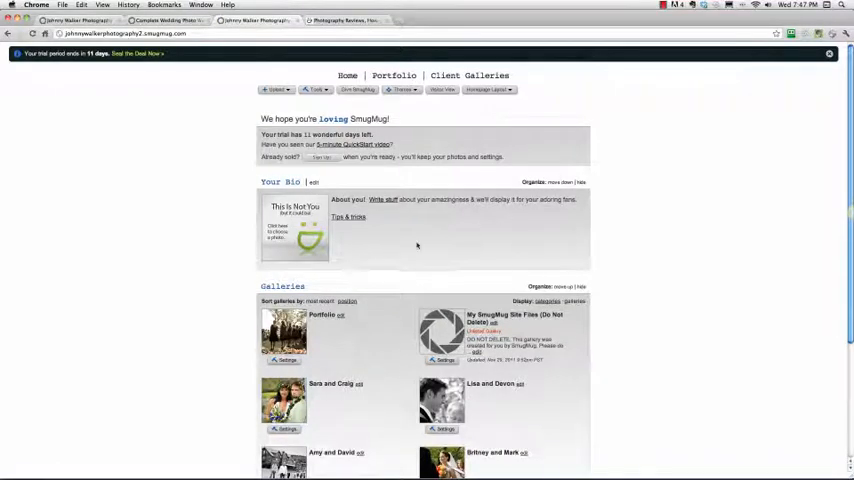
# Step: Hide the Bio and Galleries boxes so only the welcome box remains on the homepage
pyautogui.scroll(-3)
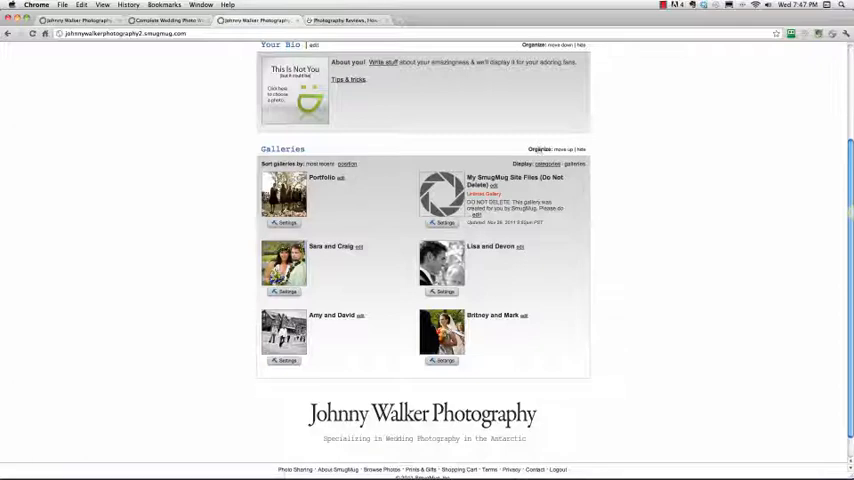
pyautogui.scroll(3)
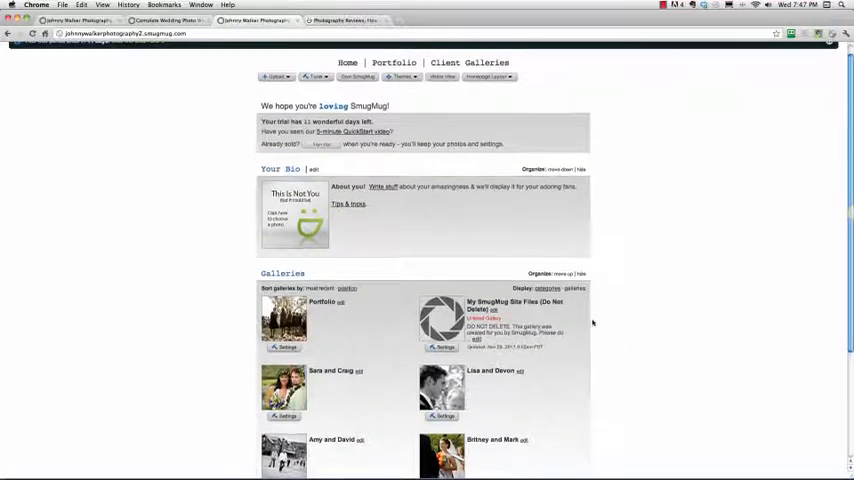
pyautogui.scroll(-3)
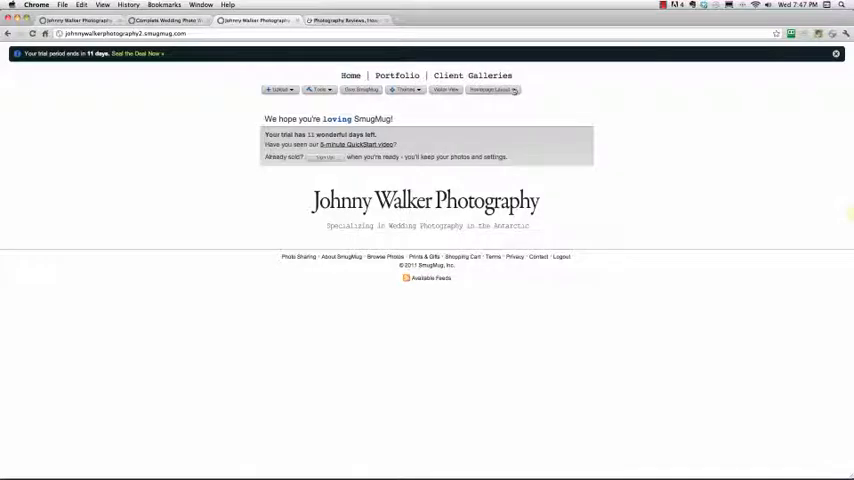
# Step: Add a slideshow box below the welcome box and bring up its Slideshow Settings
pyautogui.click(490, 88)
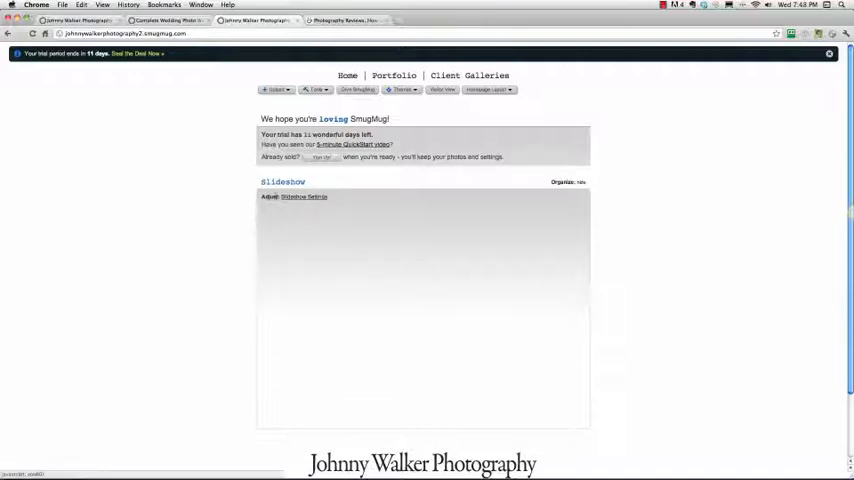
pyautogui.click(304, 196)
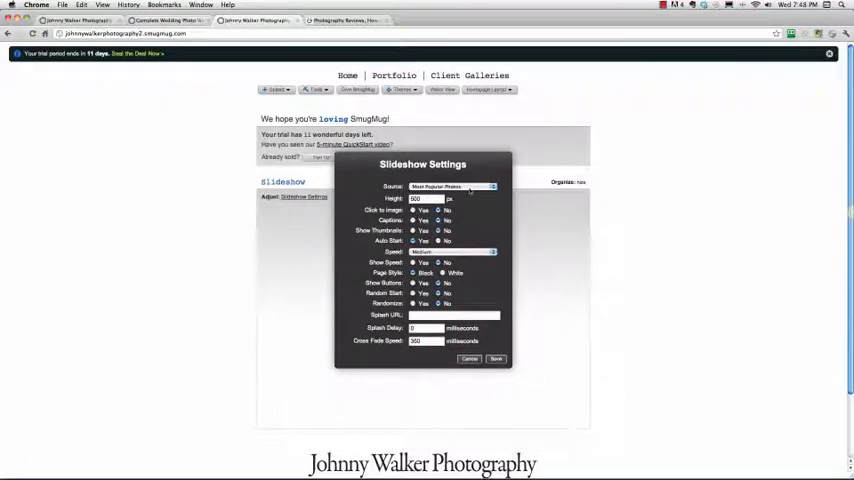
# Step: Set the slideshow source to Gallery and choose the gallery it draws photos from
pyautogui.click(450, 188)
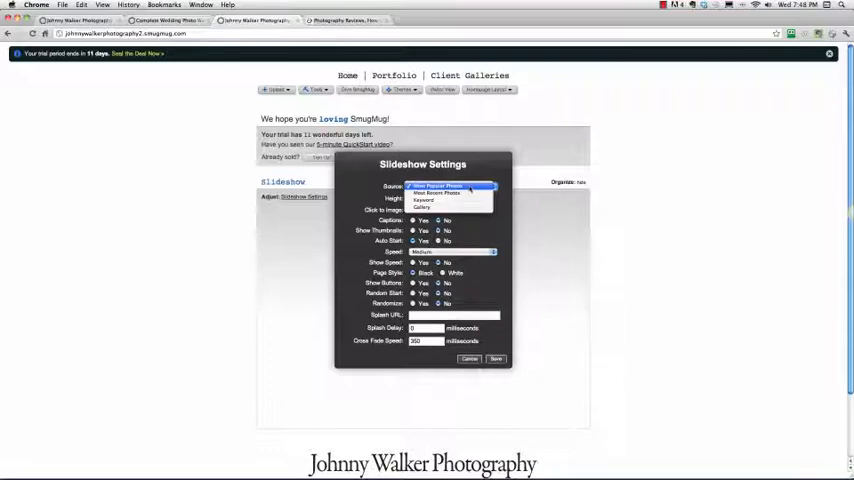
pyautogui.click(454, 188)
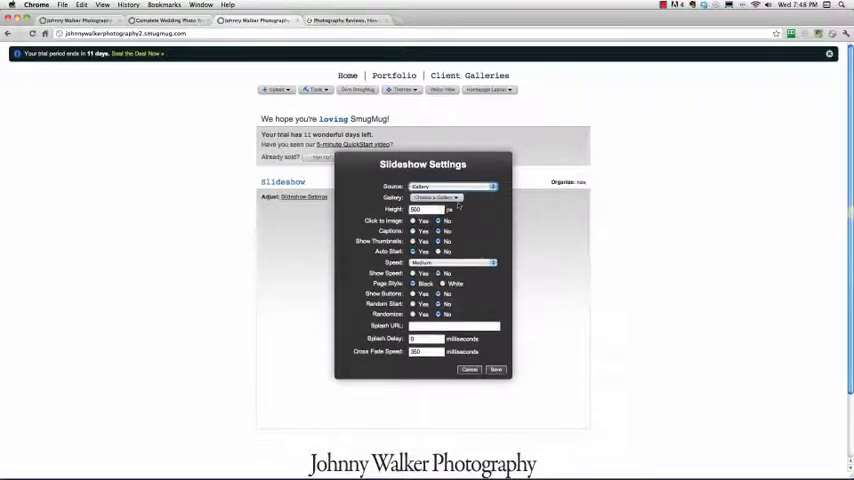
pyautogui.click(456, 186)
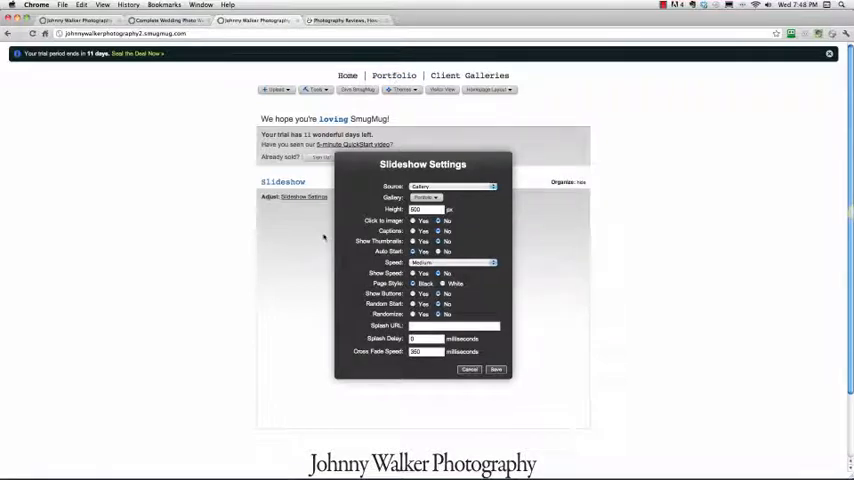
pyautogui.moveTo(324, 238)
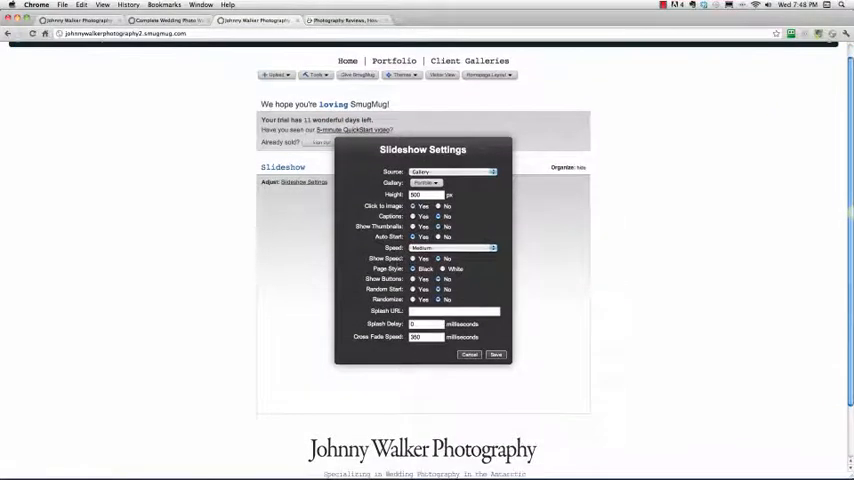
# Step: Set Auto Start to Yes and Randomize to Yes in the slideshow's playback options
pyautogui.click(452, 246)
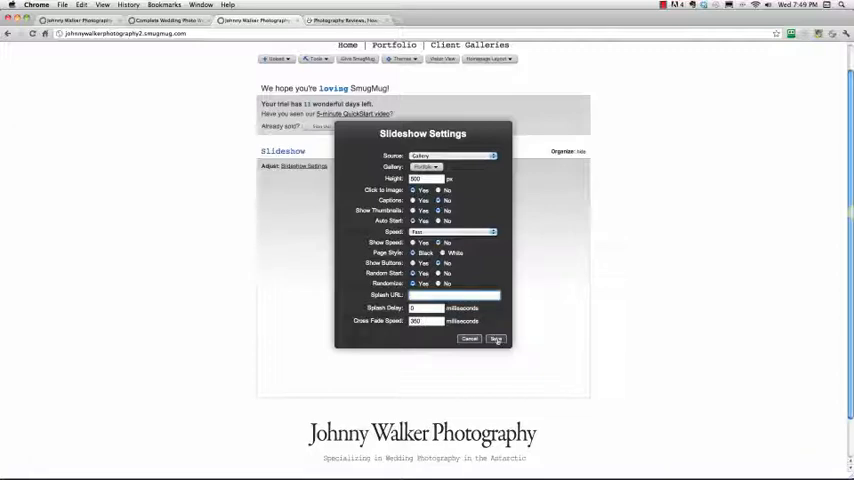
pyautogui.click(496, 340)
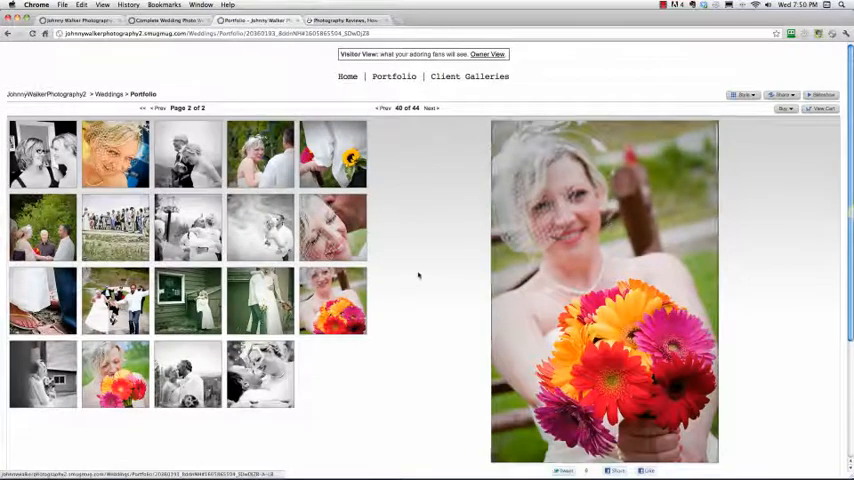
pyautogui.moveTo(436, 244)
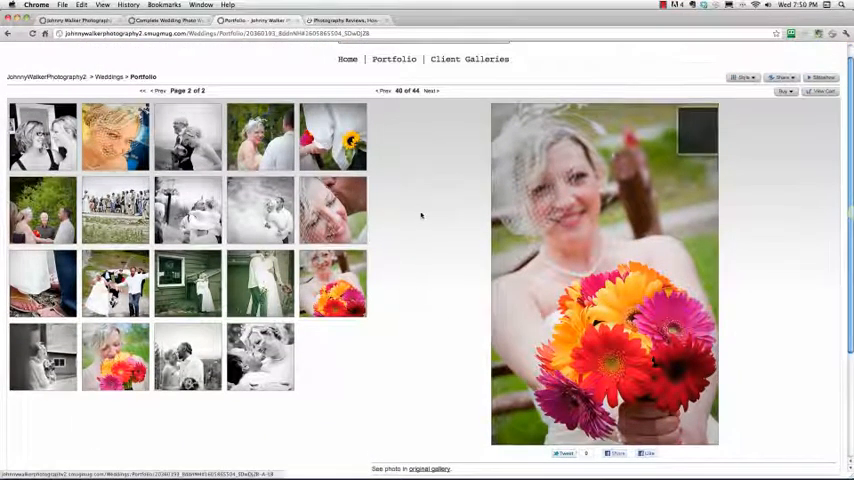
# Step: Scroll through the Amy and David client gallery's thumbnail grid
pyautogui.scroll(-3)
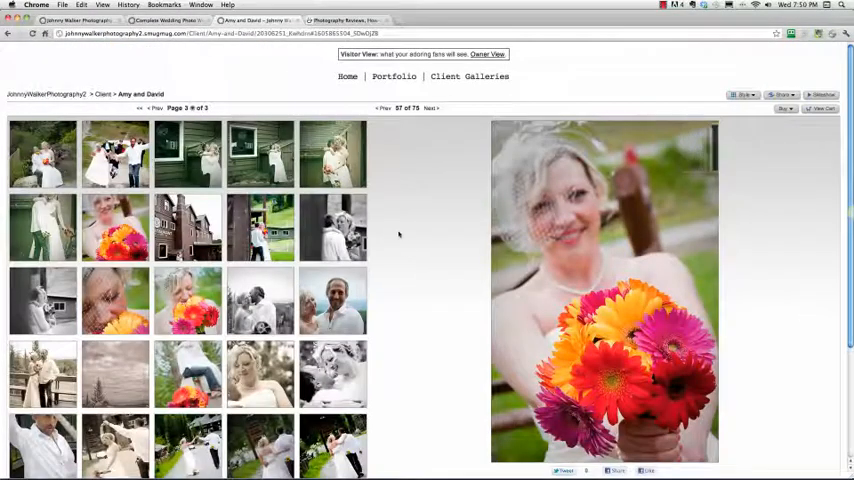
pyautogui.scroll(-3)
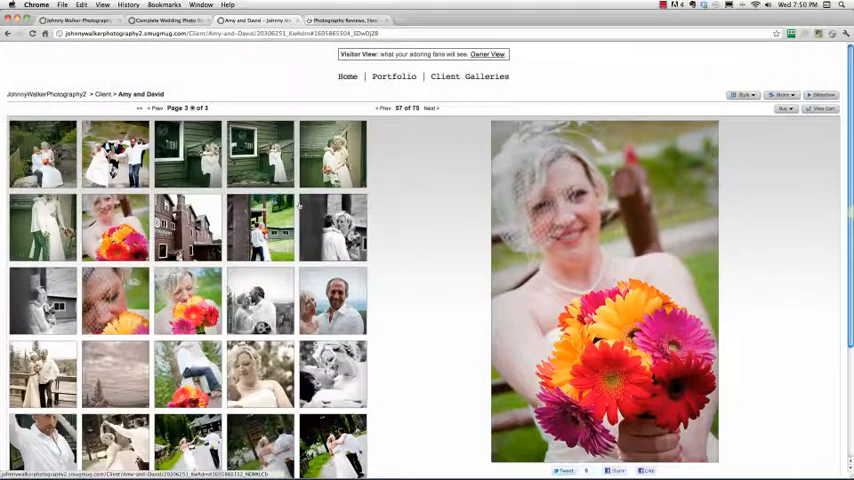
pyautogui.scroll(-3)
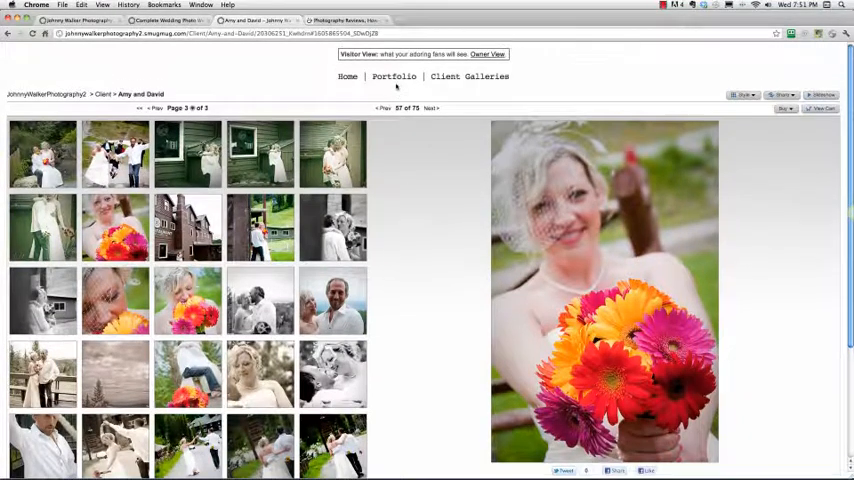
# Step: Return to the homepage via Home to see the wedding-photo slideshow playing
pyautogui.click(352, 76)
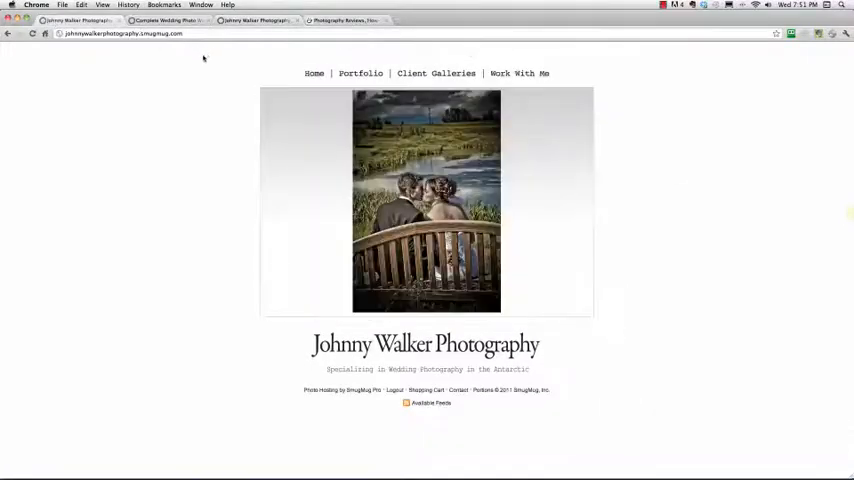
# Step: Go to the Work With Me page and scroll through services, pricing and client testimonials
pyautogui.click(520, 72)
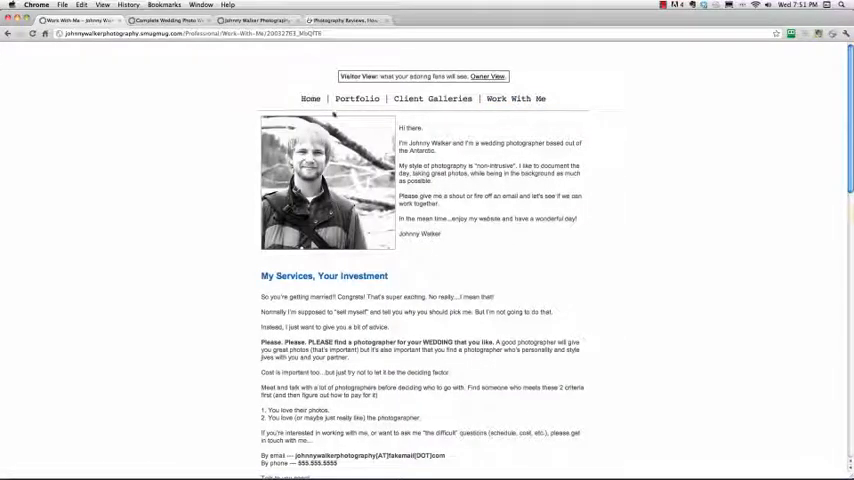
pyautogui.scroll(-3)
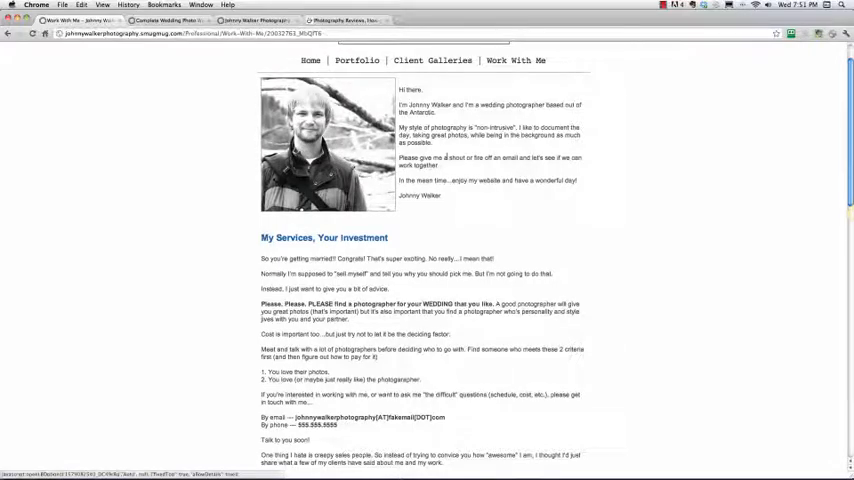
pyautogui.scroll(-3)
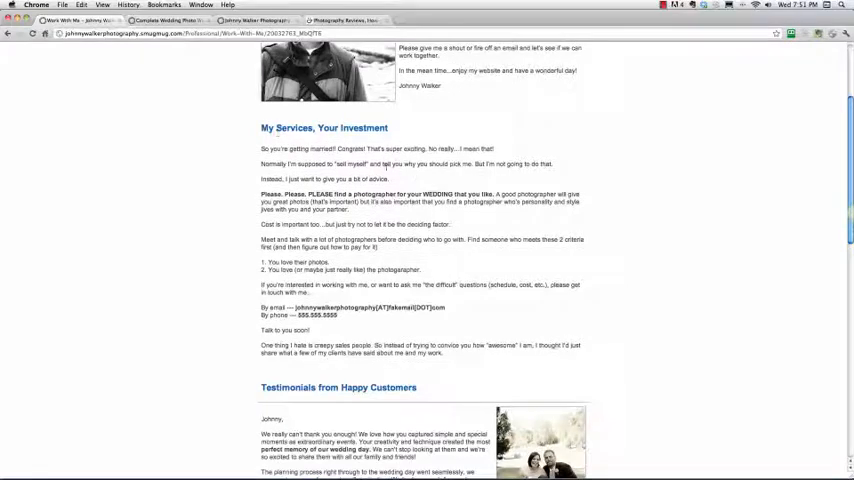
pyautogui.scroll(-3)
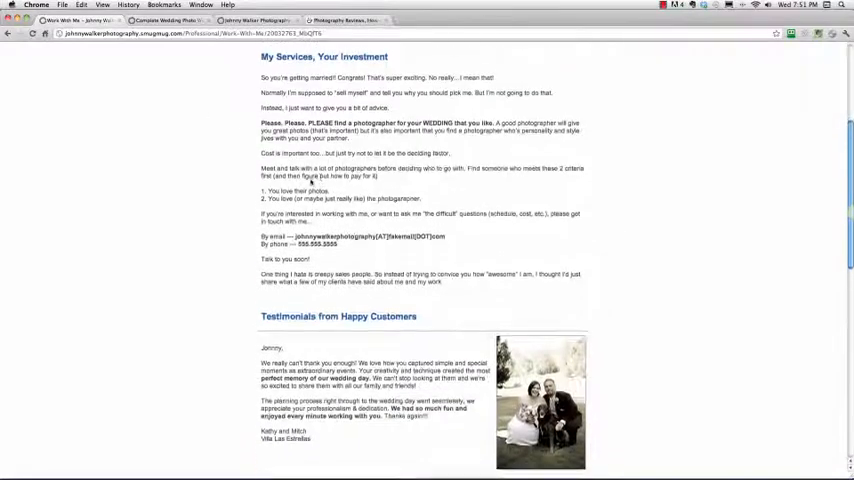
pyautogui.scroll(-3)
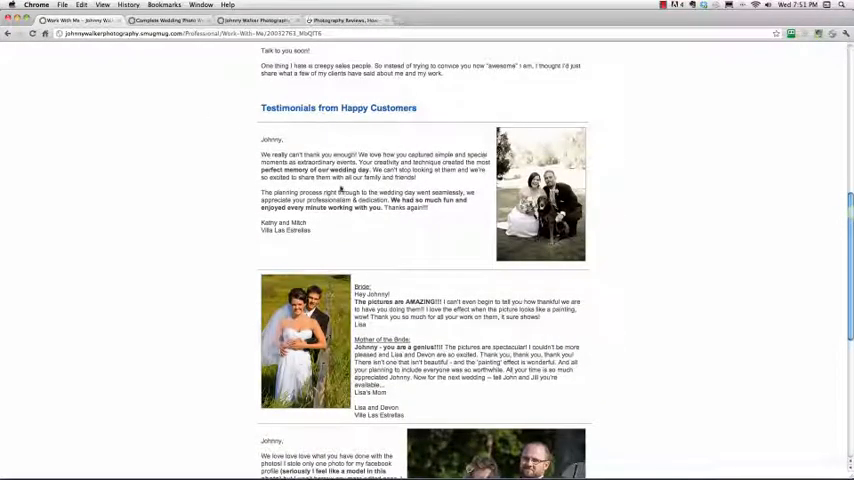
pyautogui.scroll(-3)
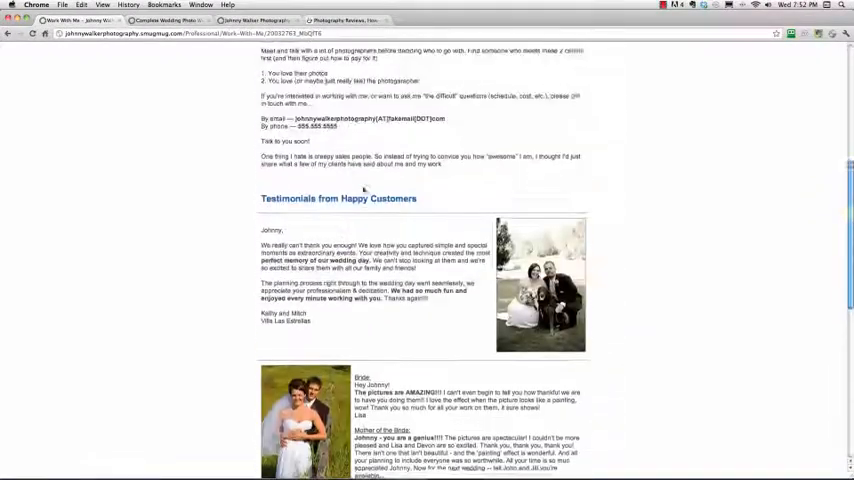
pyautogui.scroll(-3)
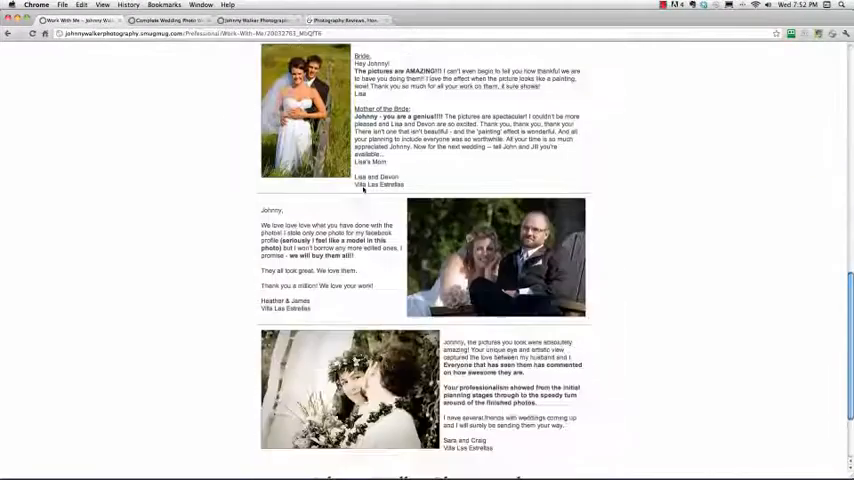